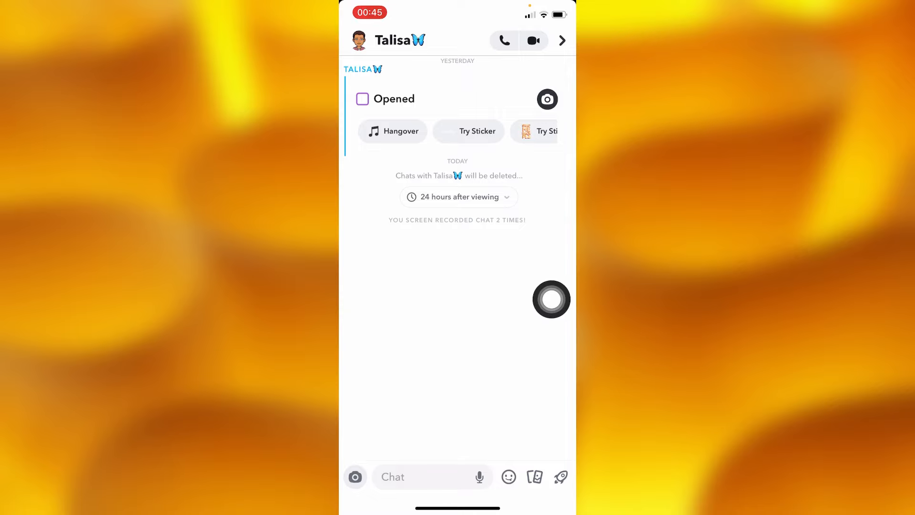
# Step: Leave the conversation for the chat list and open your own profile page
pyautogui.click(563, 40)
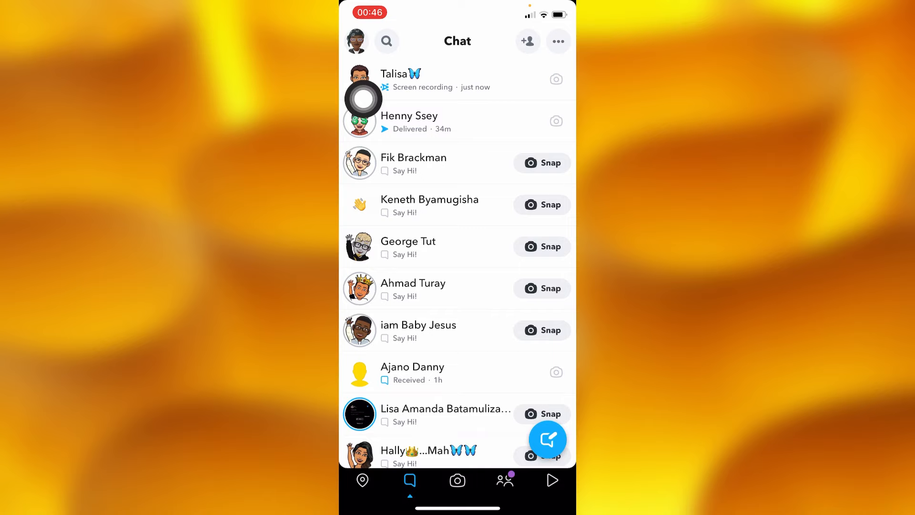
pyautogui.click(357, 40)
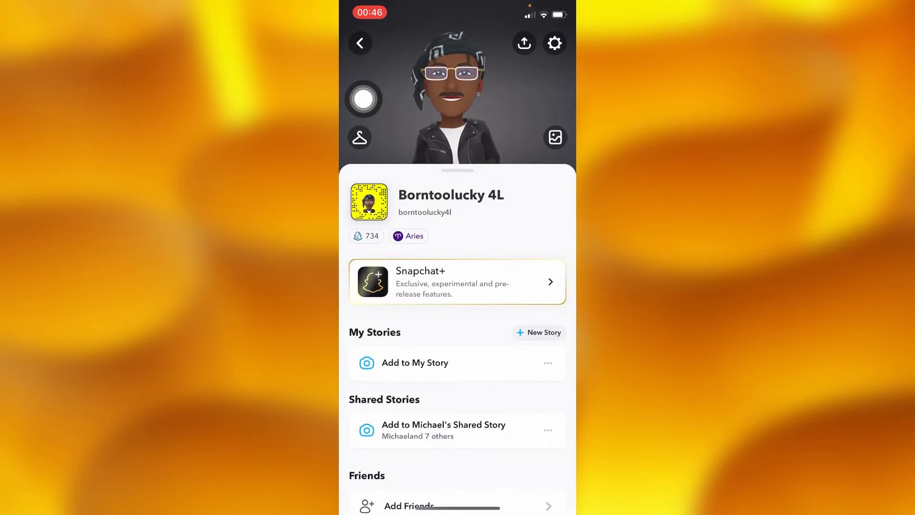
# Step: Open Settings from the profile and bring the Account Actions section into view
pyautogui.click(555, 43)
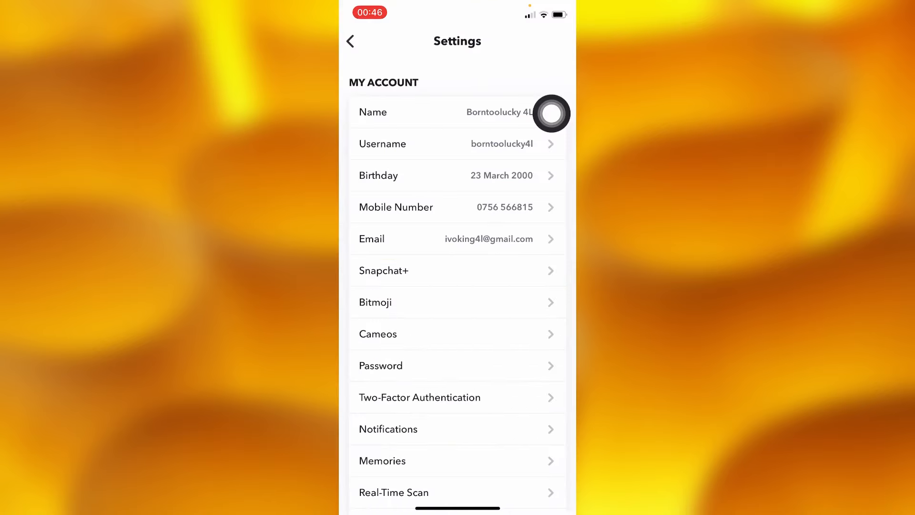
pyautogui.scroll(-3)
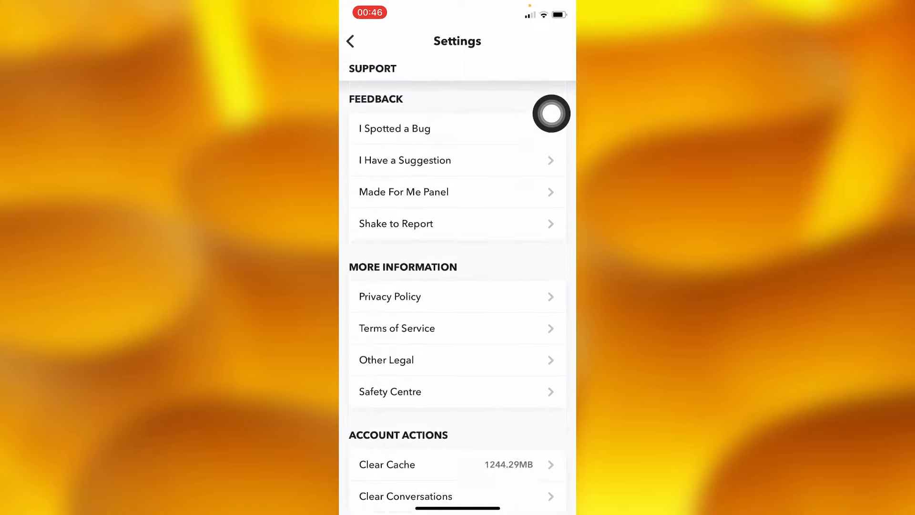
pyautogui.scroll(-3)
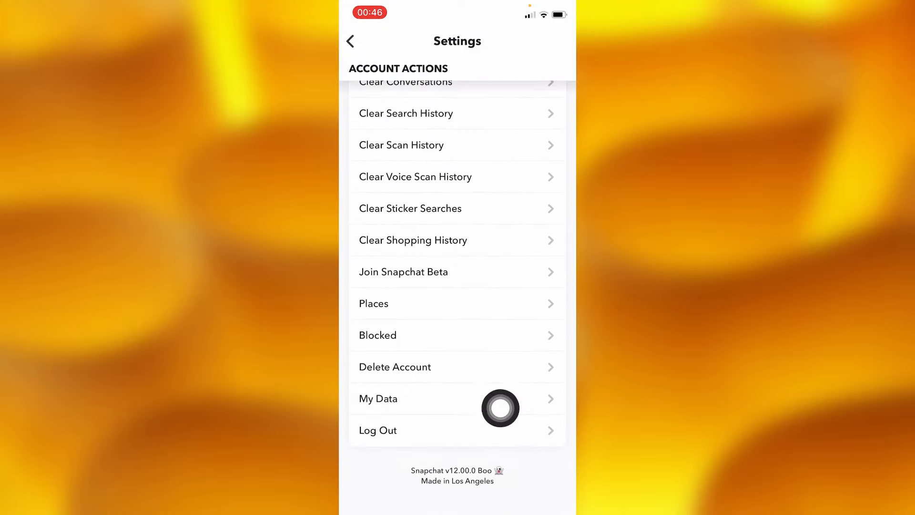
pyautogui.moveTo(435, 433)
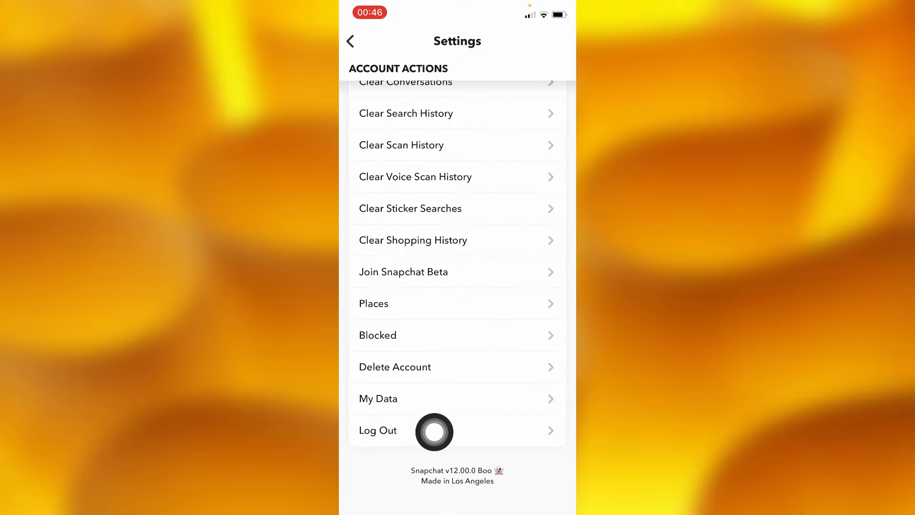
pyautogui.moveTo(358, 409)
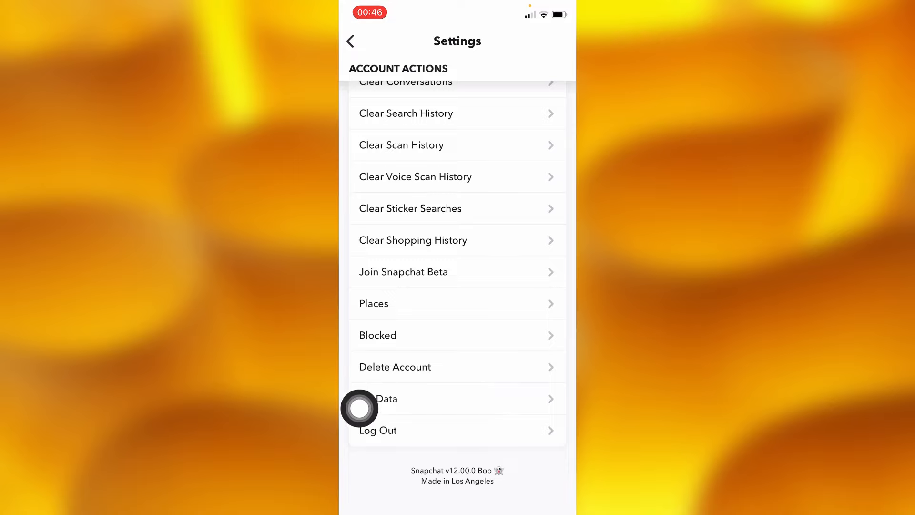
# Step: Open My Data under Account Actions, reaching the Log in to Snapchat verification page
pyautogui.click(378, 430)
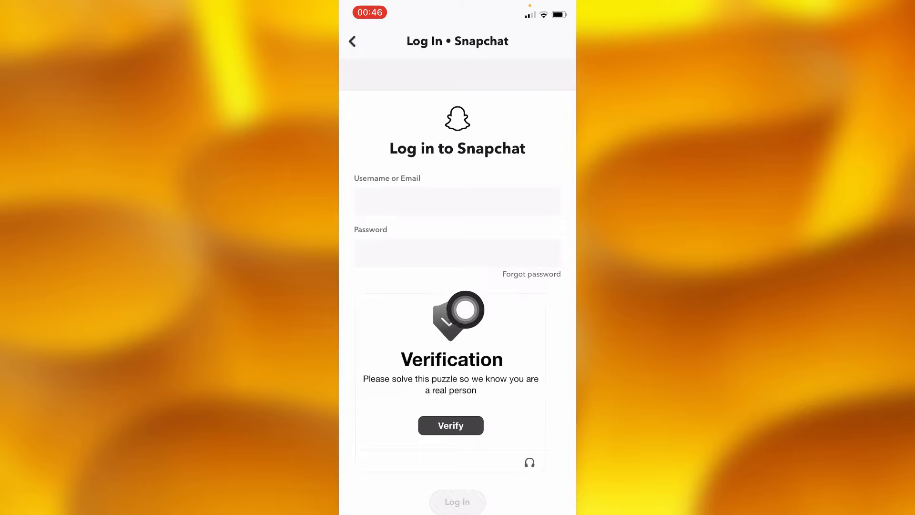
pyautogui.click(450, 425)
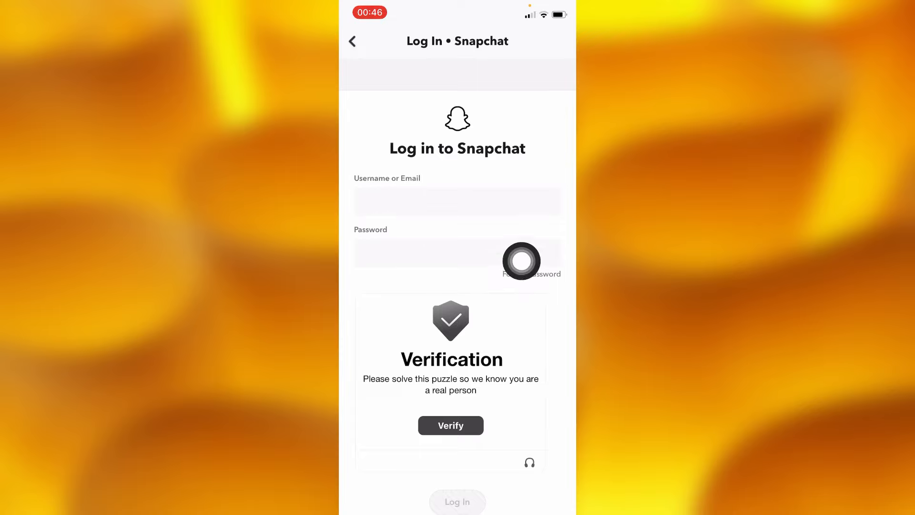